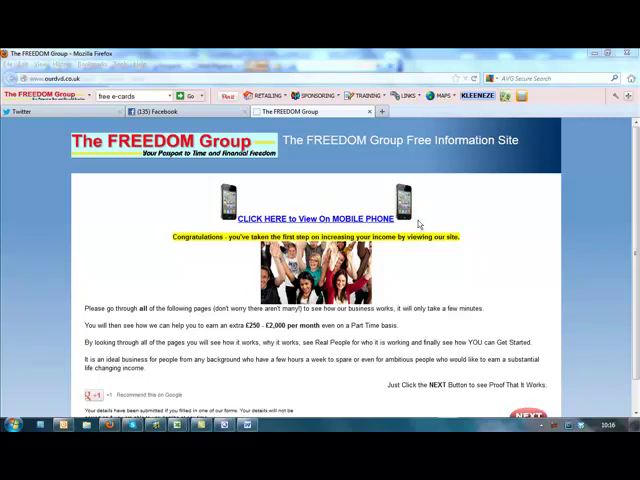
mouse_move(480, 223)
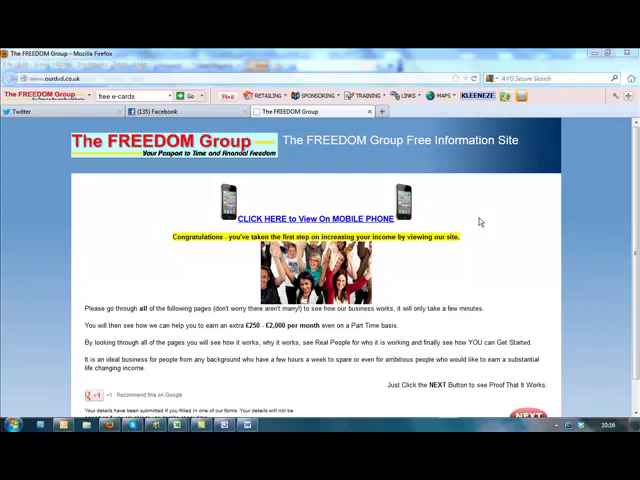
mouse_move(478, 215)
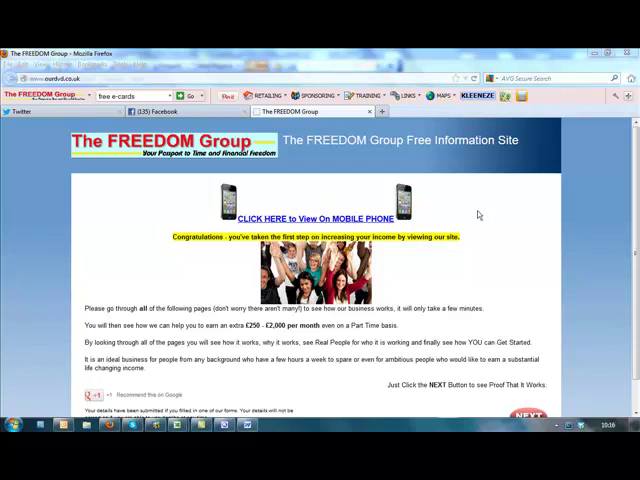
mouse_move(474, 219)
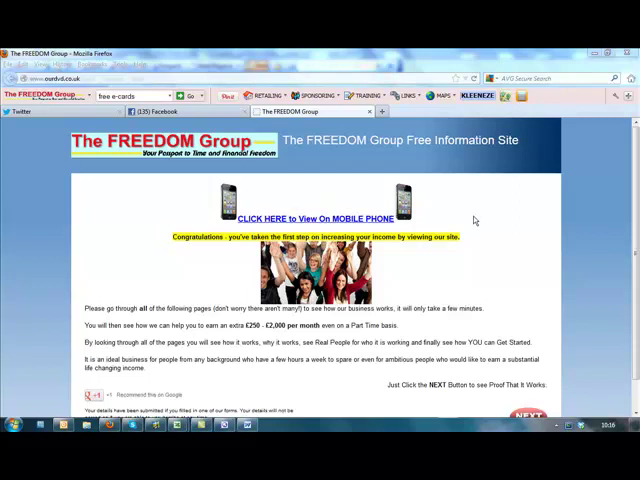
mouse_move(473, 221)
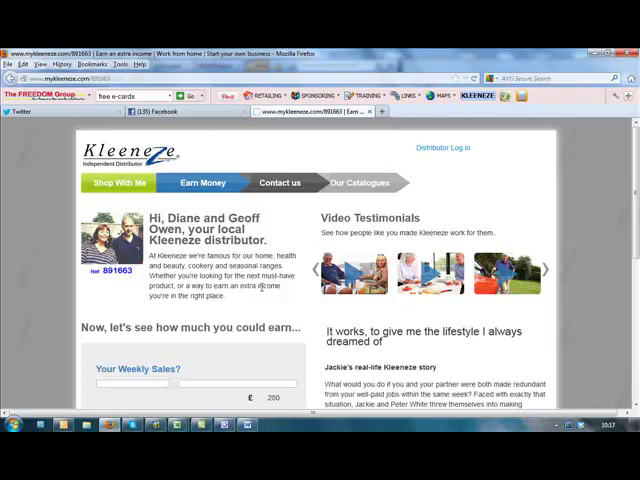
Step: Set the earnings calculator to £250 weekly sales and 4 team members, giving £520.05
scroll(down, 3)
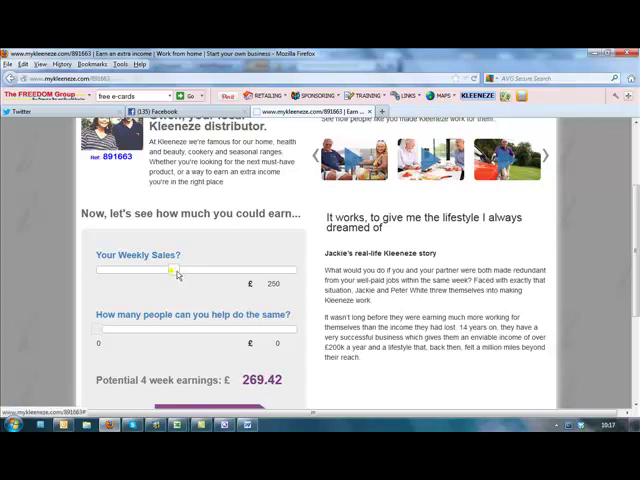
drag(170, 270, 188, 270)
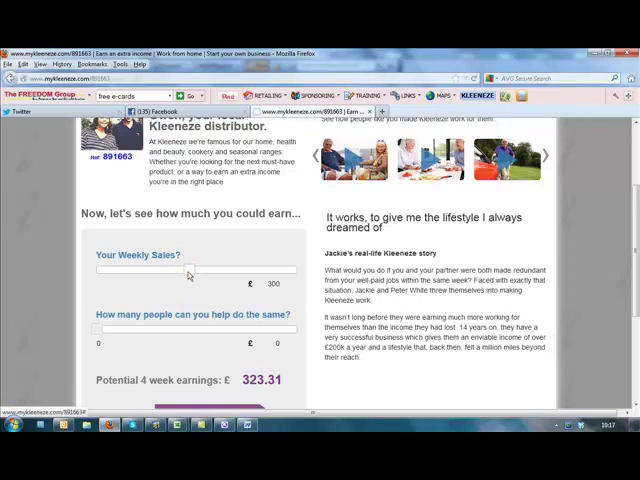
drag(189, 270, 173, 270)
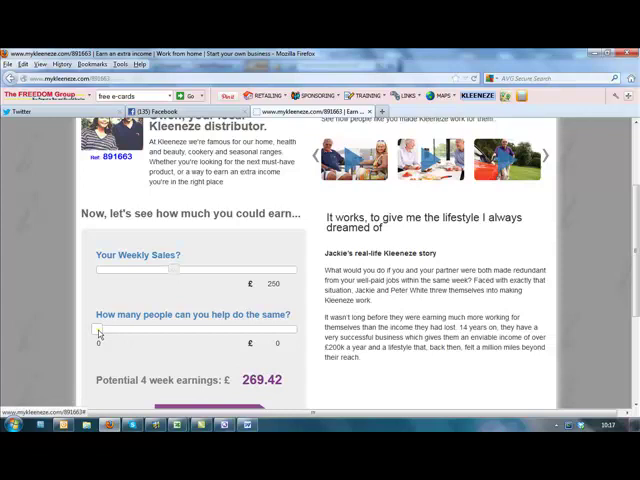
drag(98, 328, 137, 328)
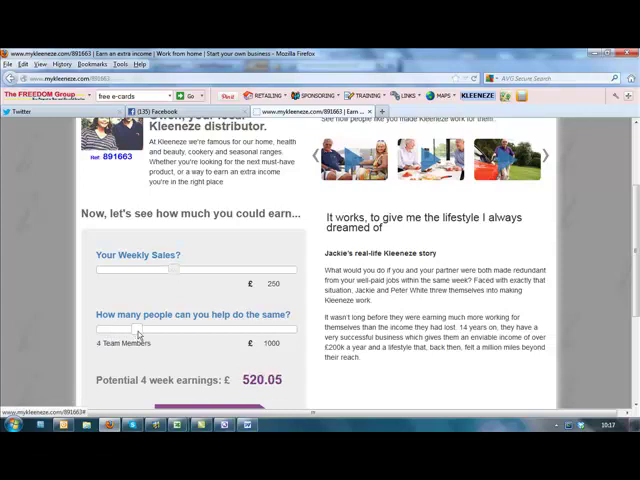
drag(140, 328, 180, 328)
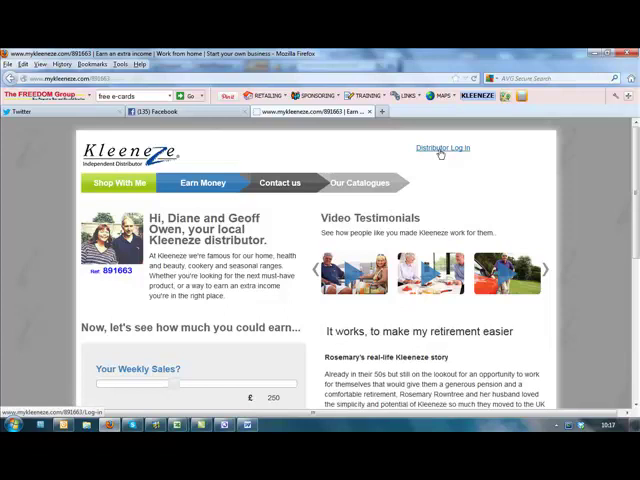
Step: Log in to the distributor account with user ID 003
click(441, 148)
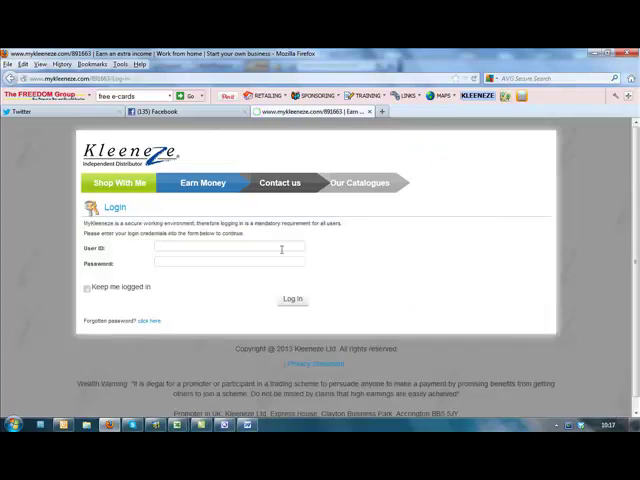
text(003)
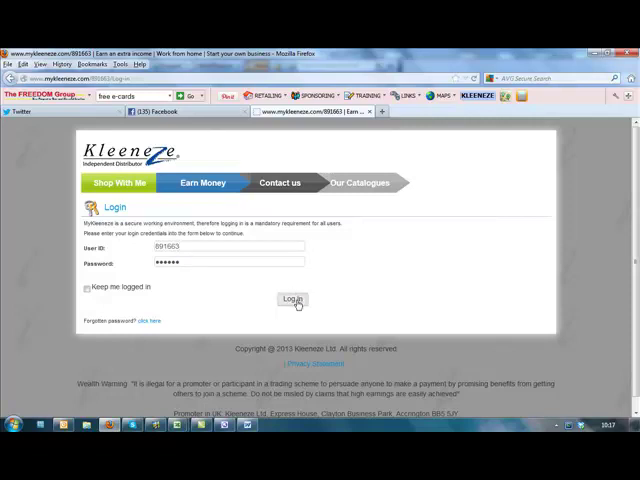
click(291, 299)
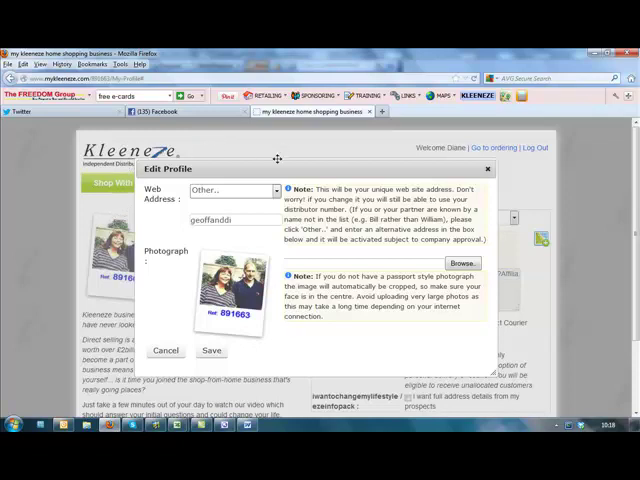
Step: Review the Web Address dropdown options and close the Edit Profile form
click(272, 191)
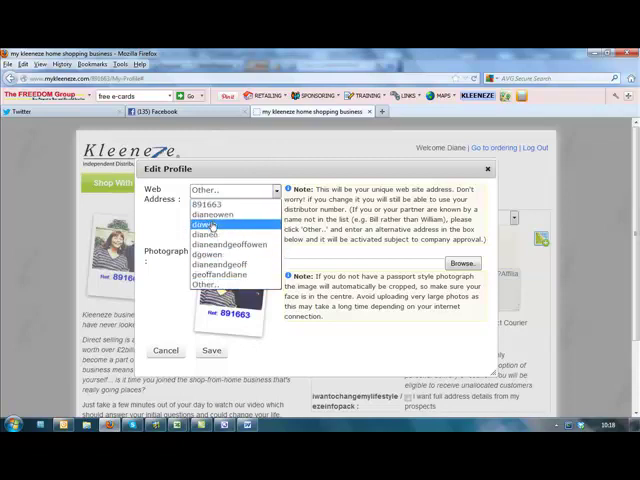
mouse_move(210, 204)
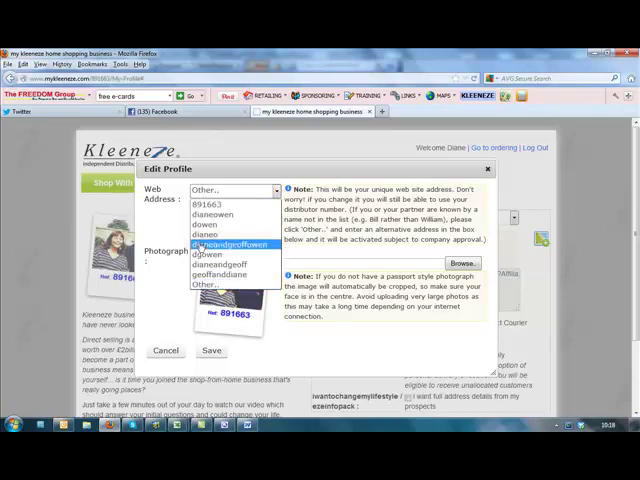
click(232, 251)
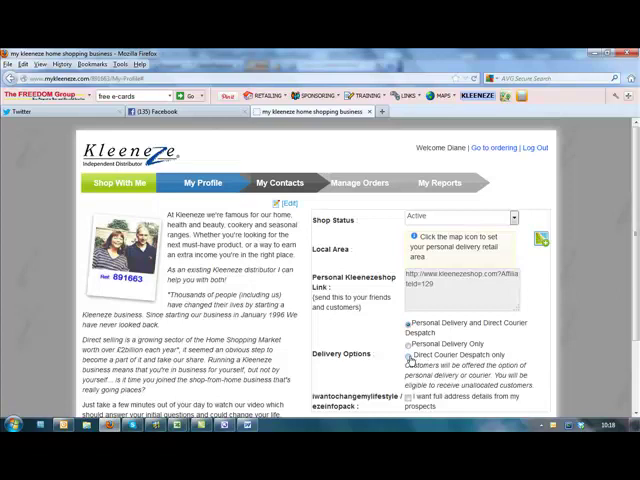
Step: Switch delivery options to direct courier despatch only, excluding unallocated customers
click(409, 355)
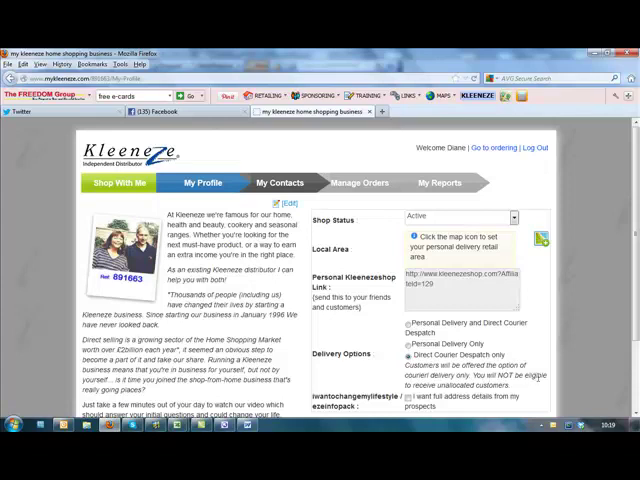
mouse_move(537, 378)
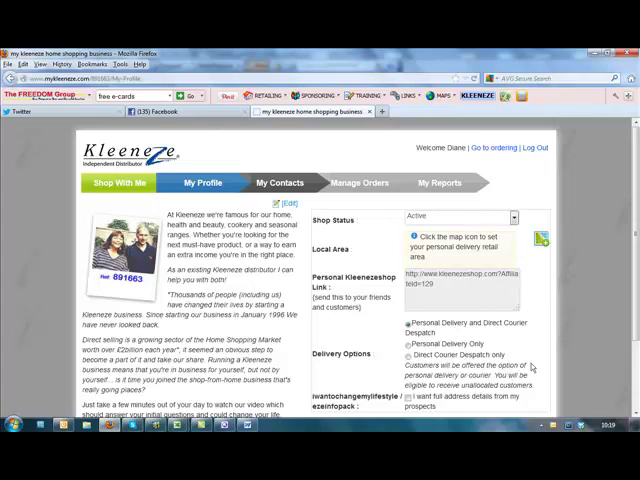
mouse_move(532, 366)
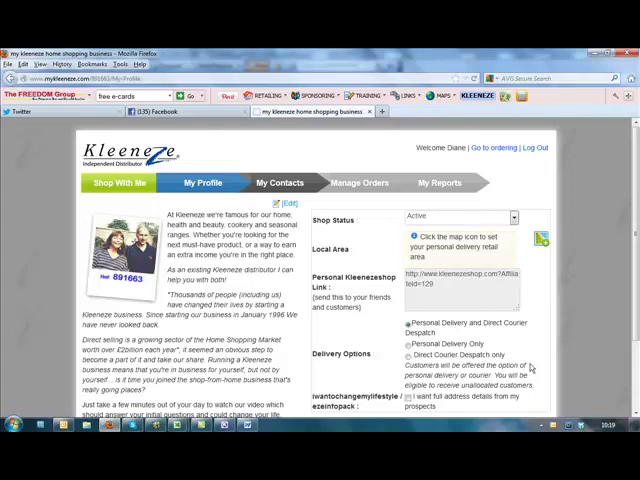
mouse_move(531, 368)
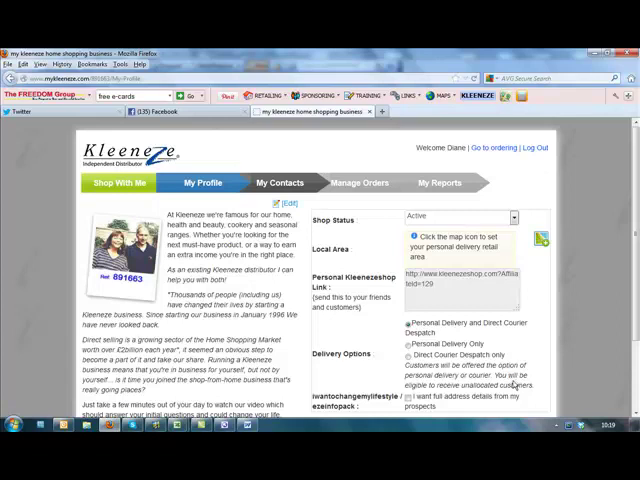
mouse_move(505, 382)
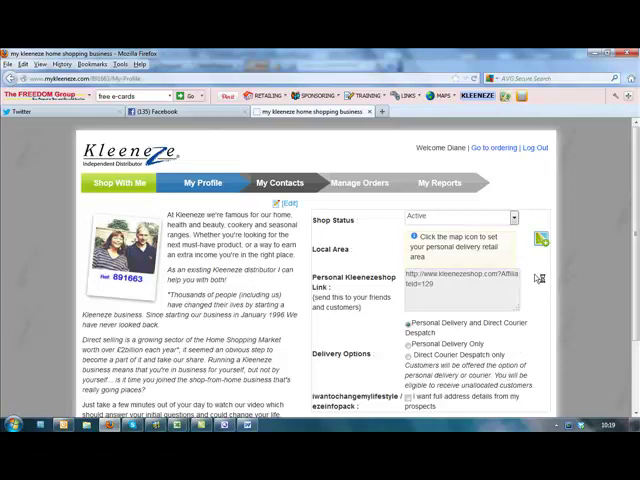
mouse_move(539, 240)
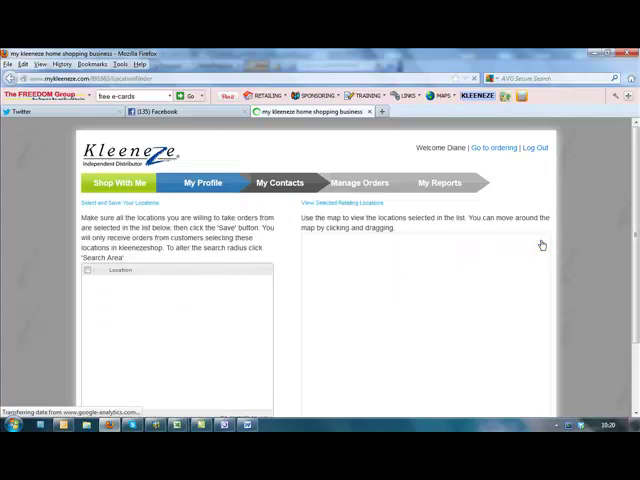
Step: Open the Search Area form below the 379 selected retail locations
scroll(down, 3)
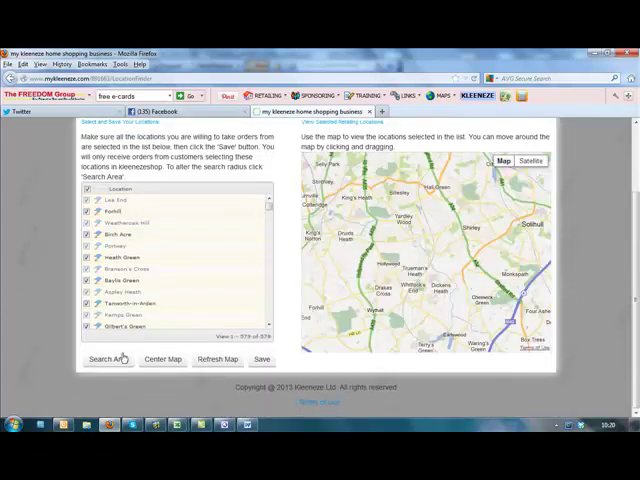
click(108, 359)
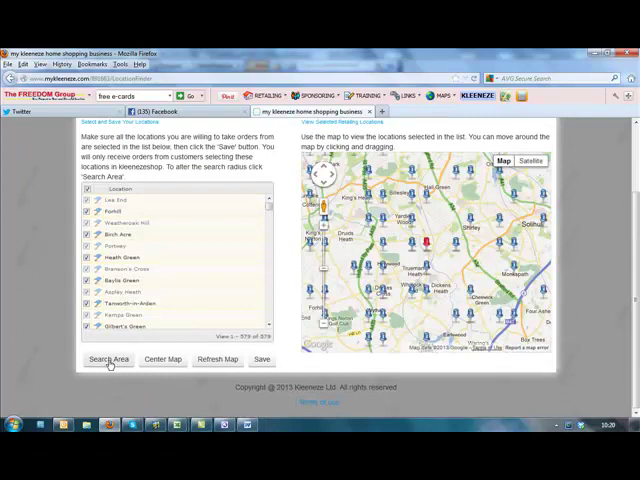
click(108, 359)
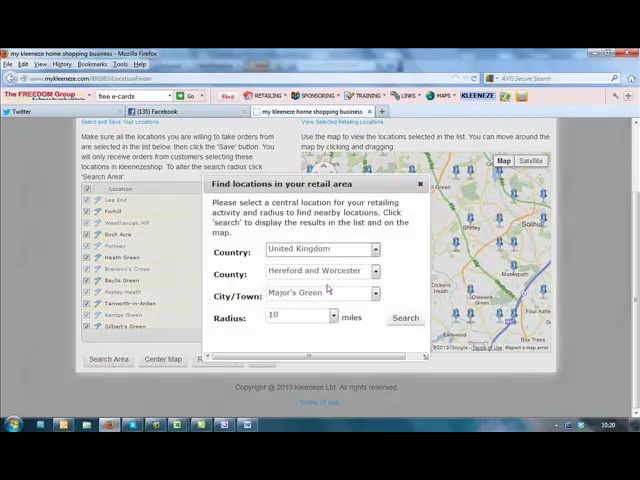
Step: Search for locations within 10 miles of Major's Green, Hereford and Worcester
click(328, 316)
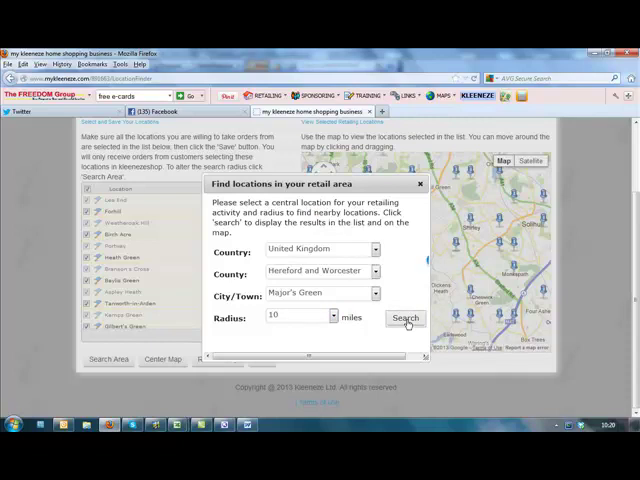
click(406, 318)
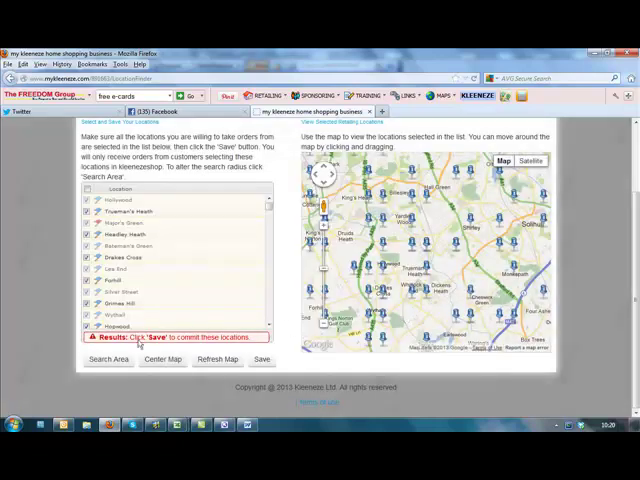
click(262, 359)
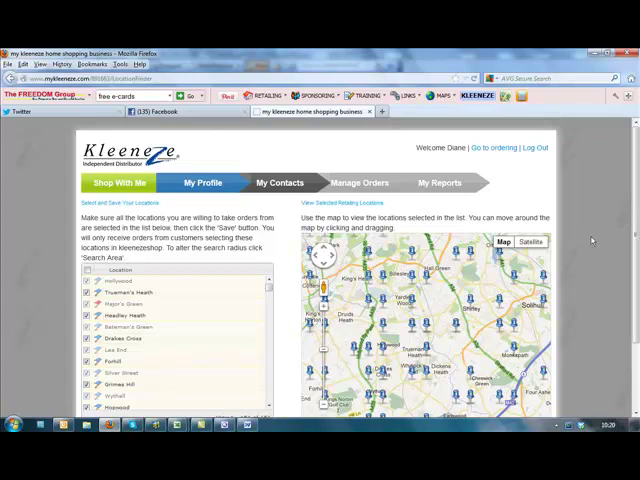
mouse_move(332, 212)
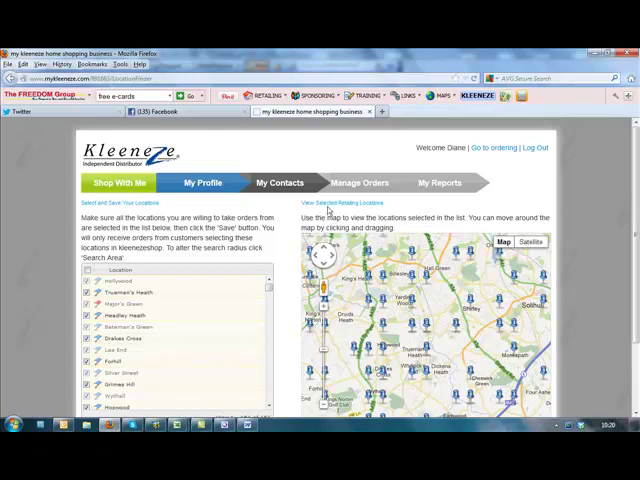
mouse_move(510, 202)
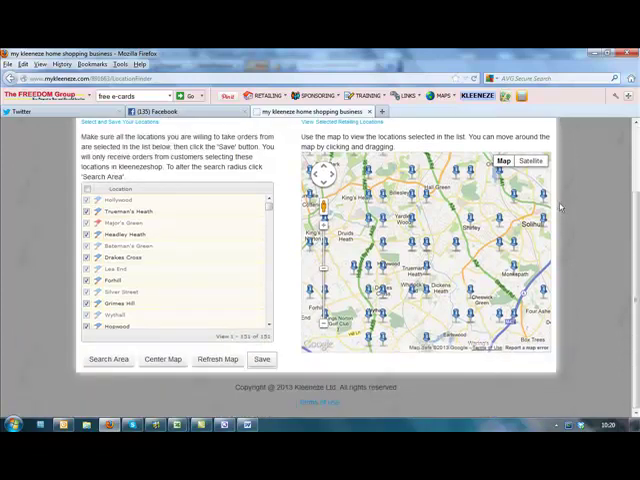
mouse_move(590, 285)
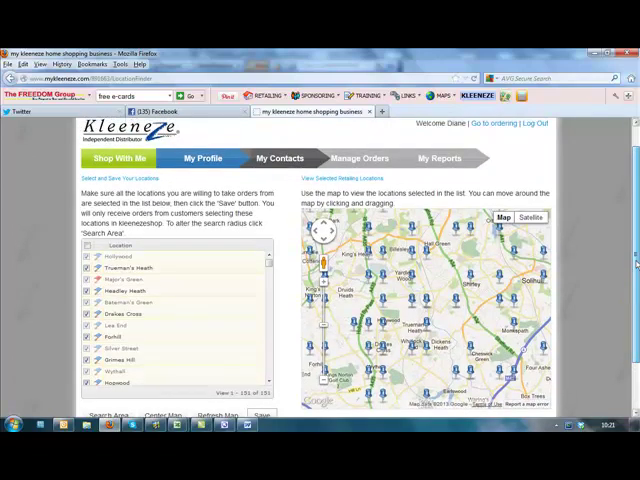
Step: Save the 151 Major's Green locations twice, confirming each success message
click(262, 415)
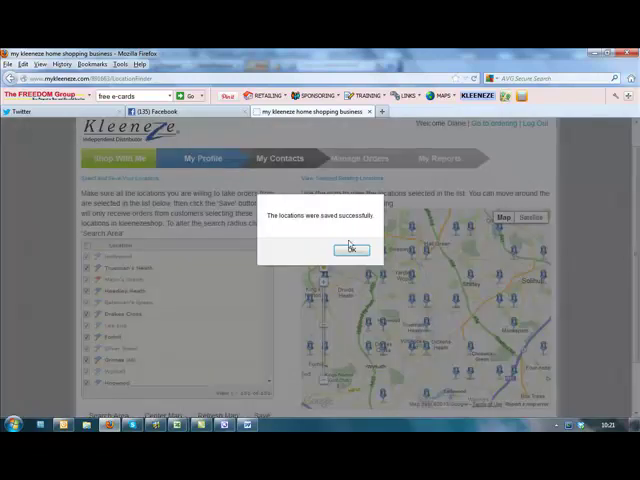
click(350, 248)
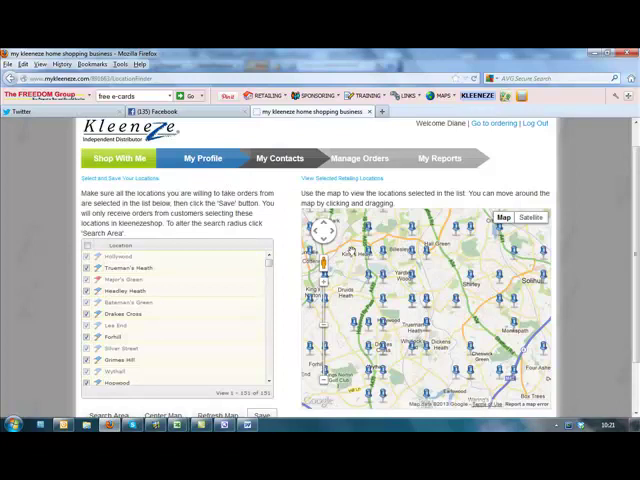
click(259, 415)
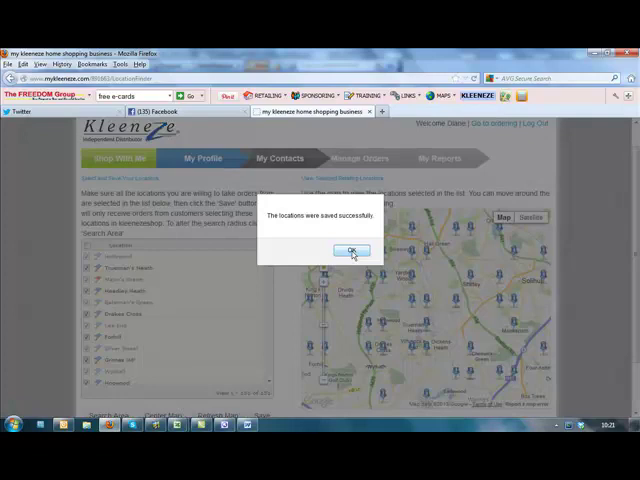
click(351, 250)
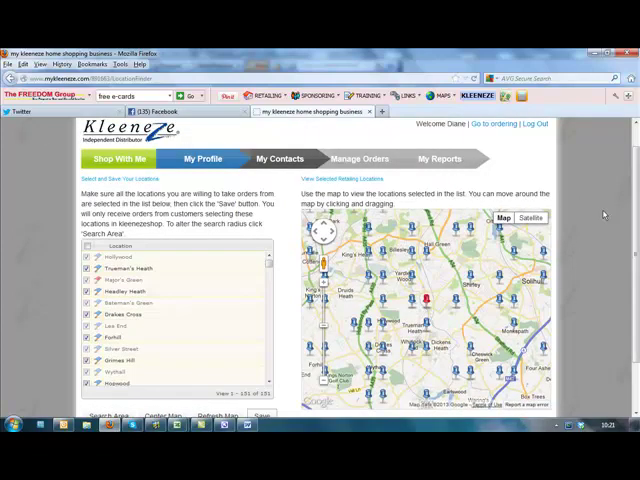
mouse_move(624, 233)
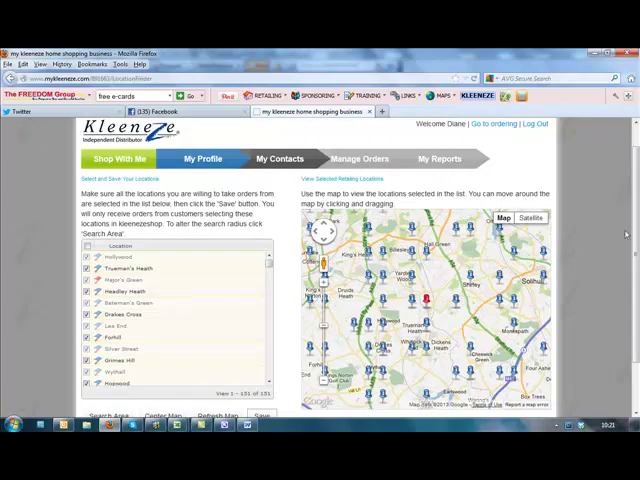